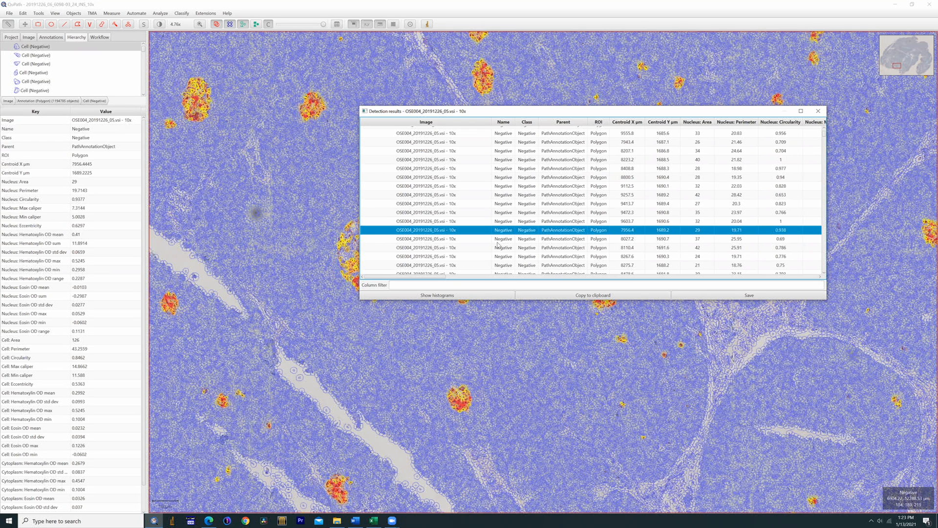
mouse_move(422, 279)
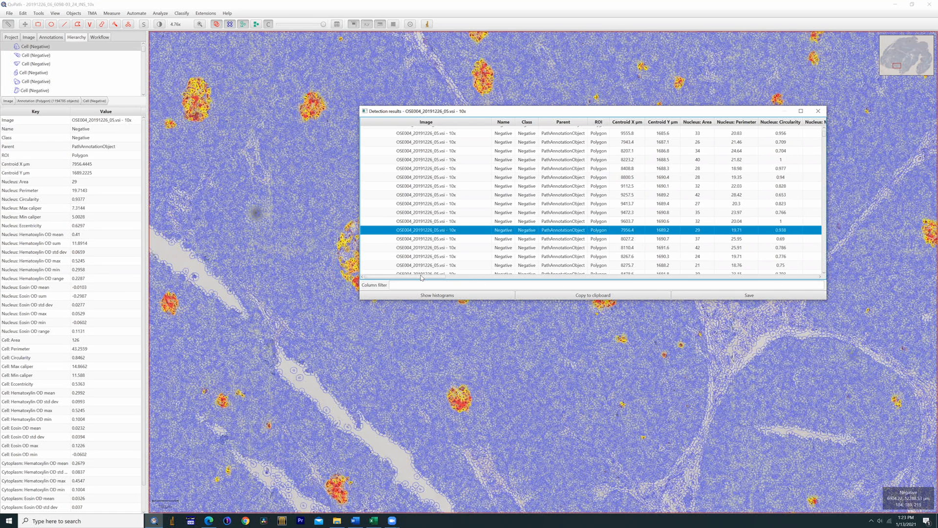
Review per-cell nucleus area, perimeter and circularity in the Detection results table
left_click(436, 294)
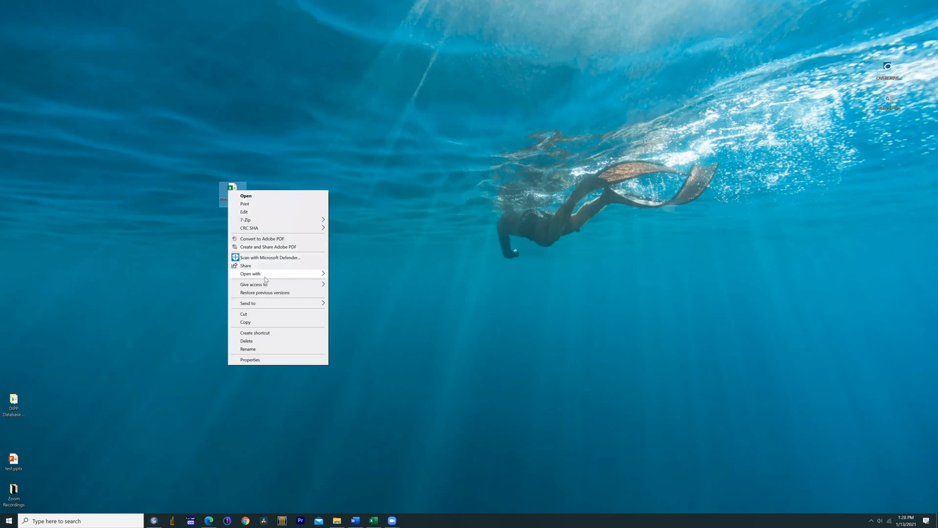
Open the exported measurements CSV on the desktop with Excel
left_click(246, 195)
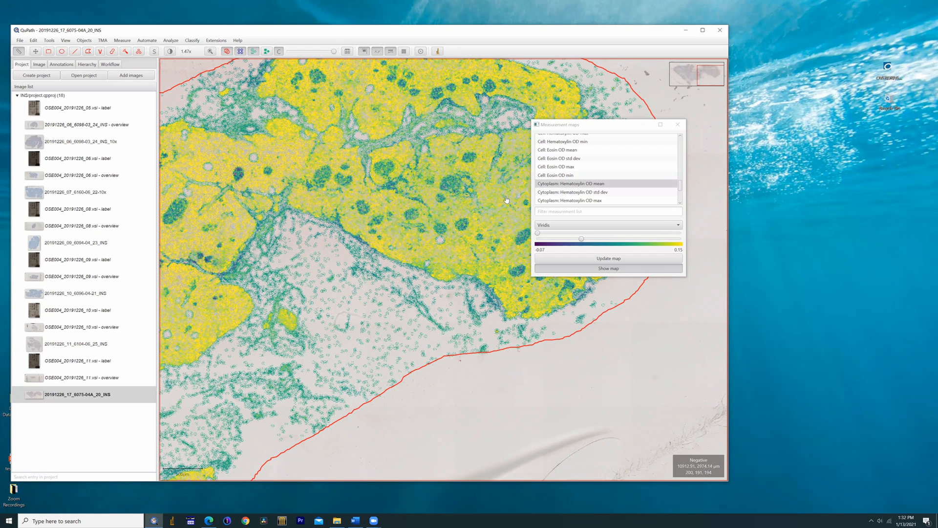
Switch the measurement map to Cytoplasm: Eosin OD mean with the Viridis colour map
left_click(567, 183)
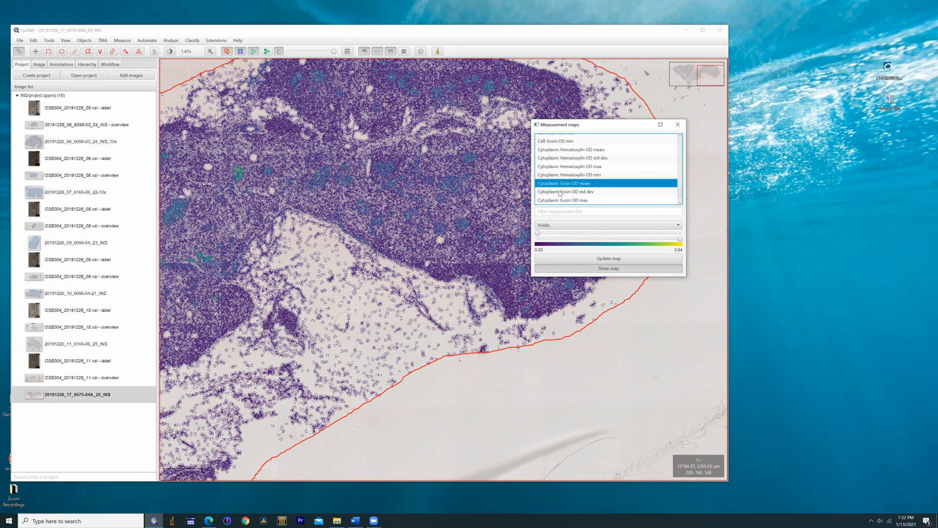
mouse_move(537, 234)
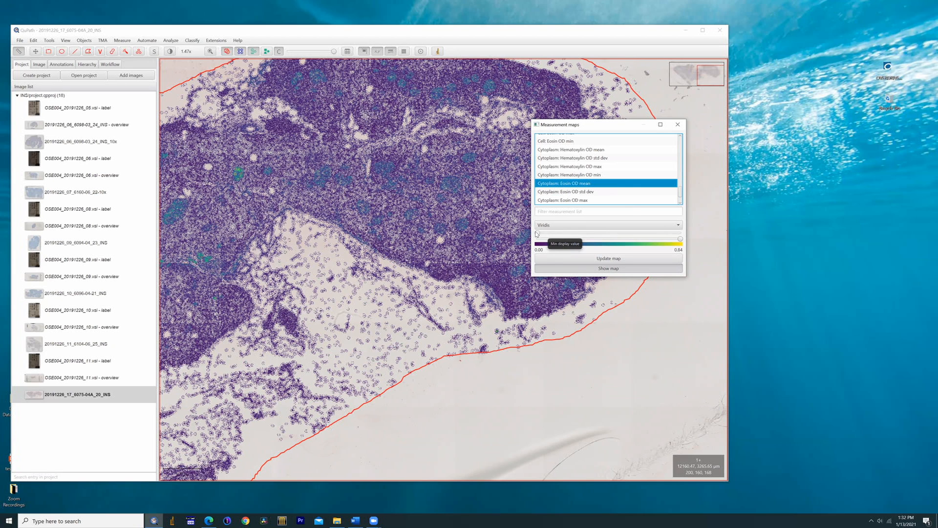